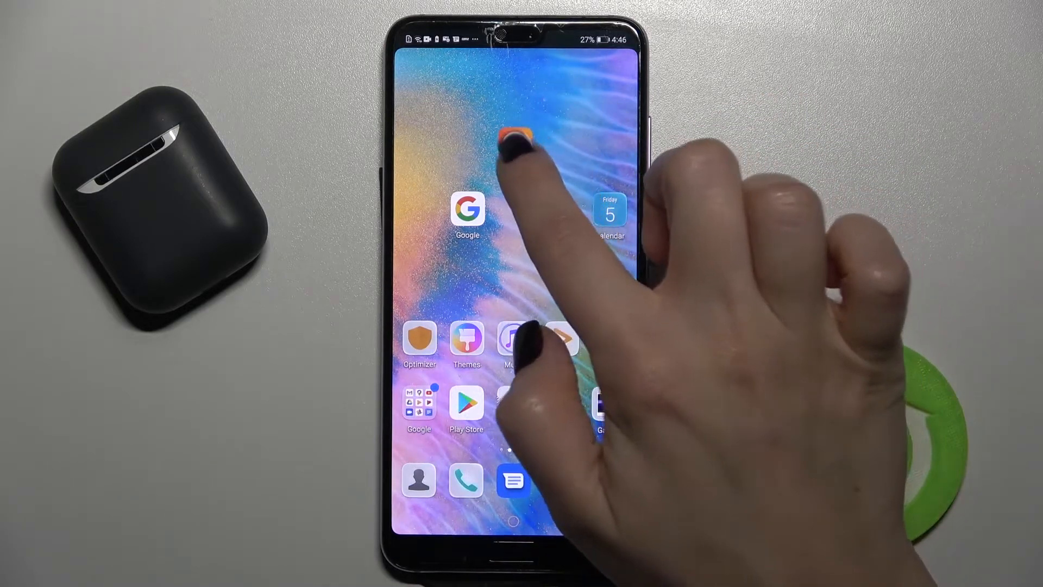
Launch XRecorder, go to its settings page, and enter Audio Settings.
left_click(517, 135)
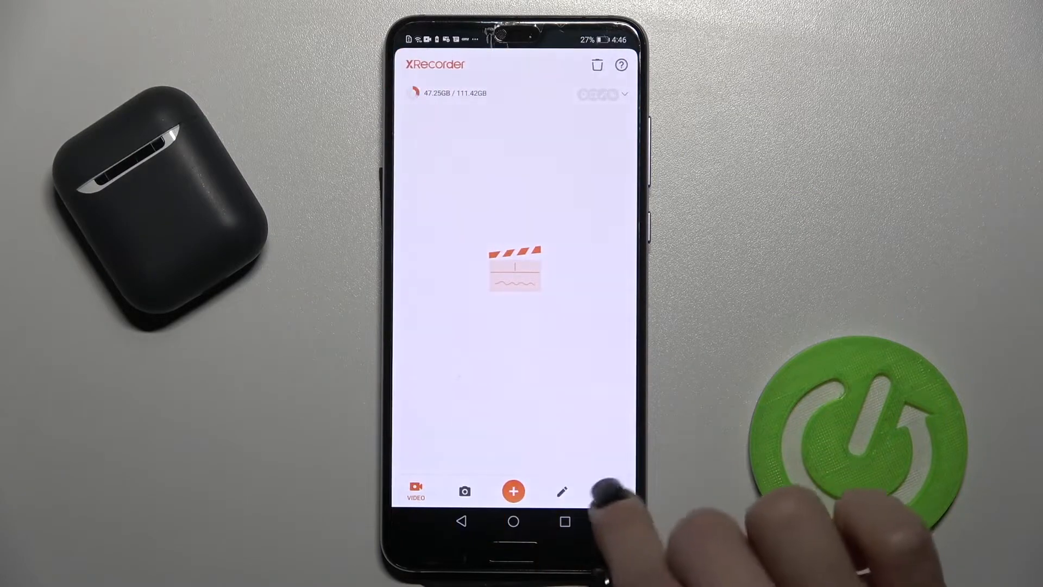
left_click(609, 491)
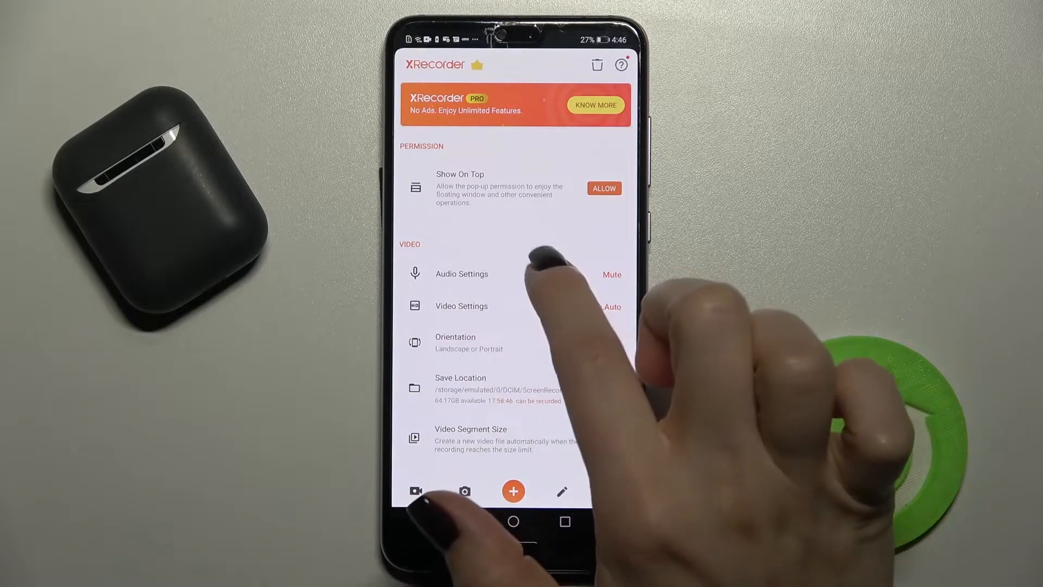
left_click(462, 273)
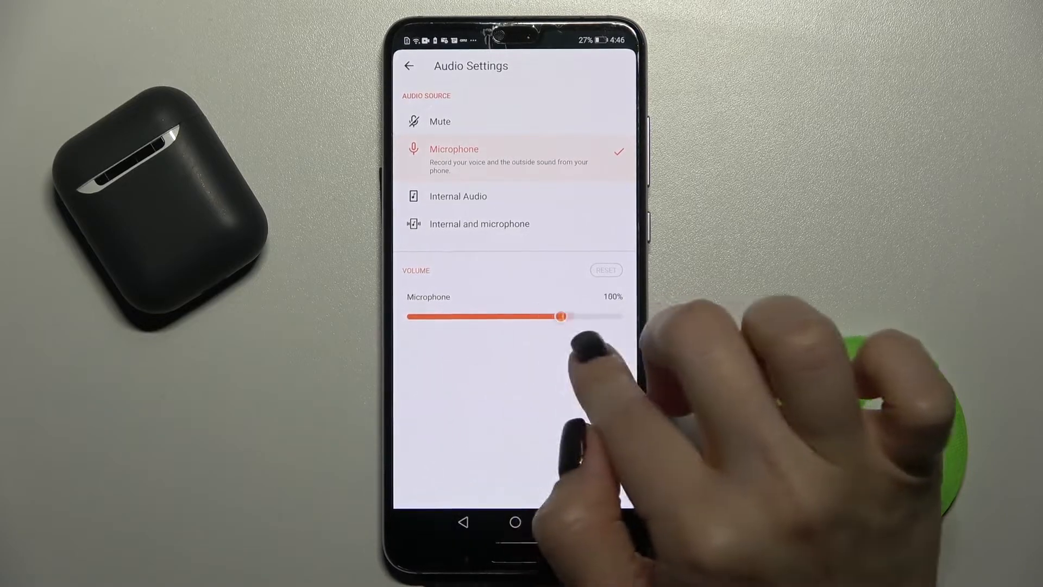
Select Internal Audio as the recording audio source.
left_click(458, 196)
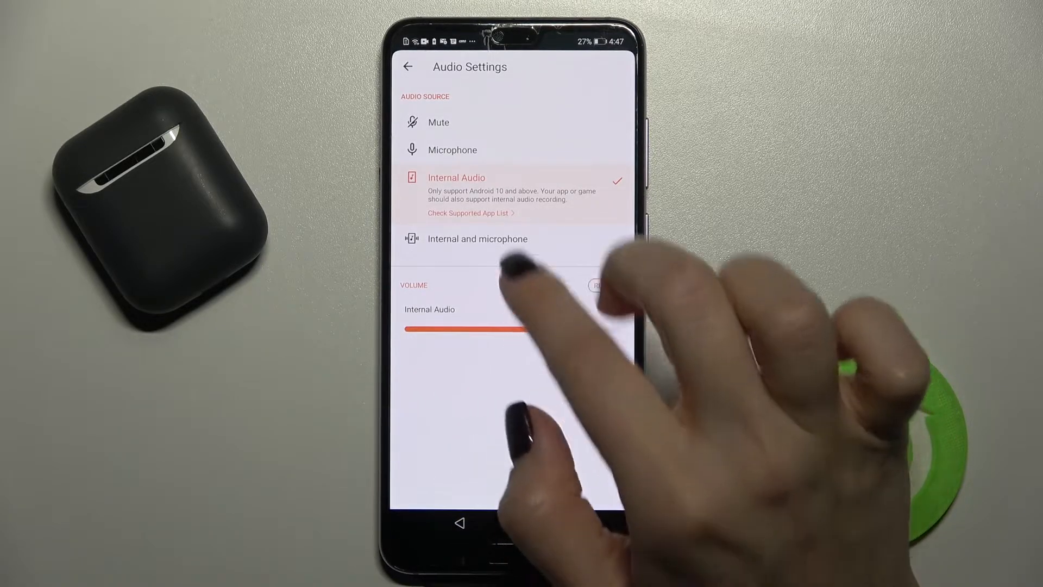
Drag the Internal Audio volume slider up near maximum.
left_click_drag(519, 330, 566, 329)
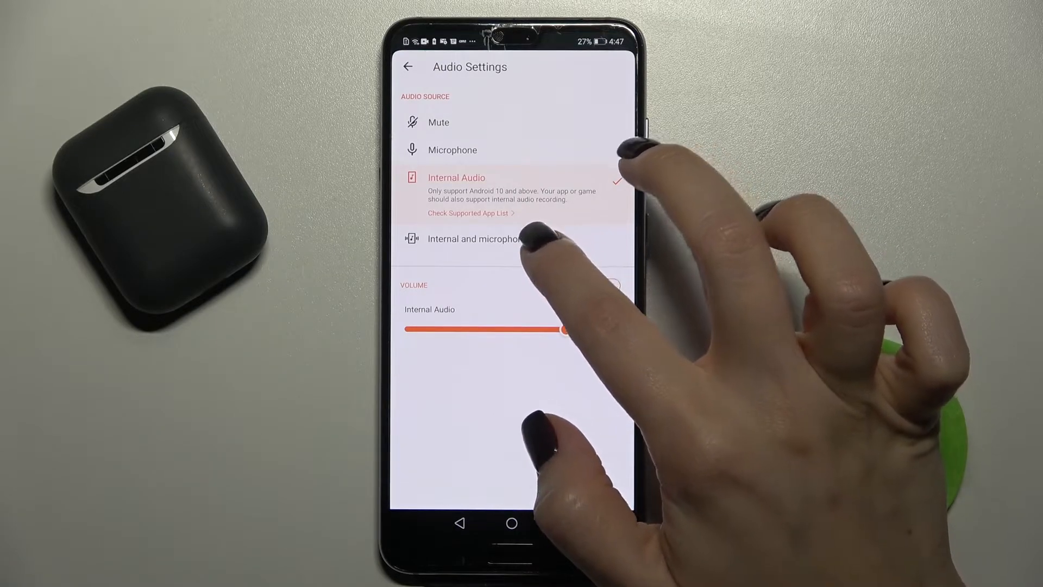
Briefly choose Internal and microphone, then set the audio source back to Mute.
left_click(474, 238)
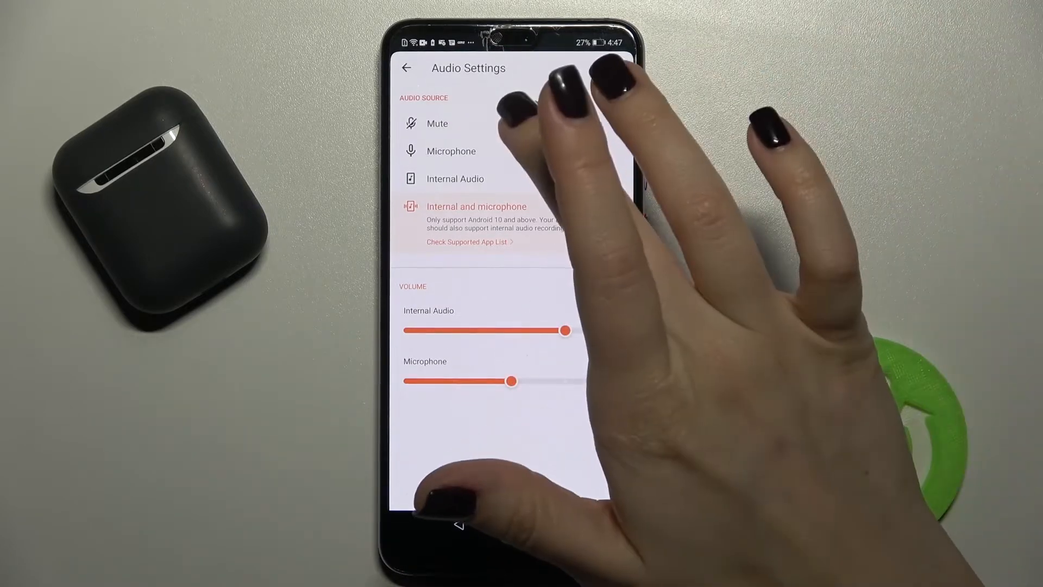
left_click(437, 123)
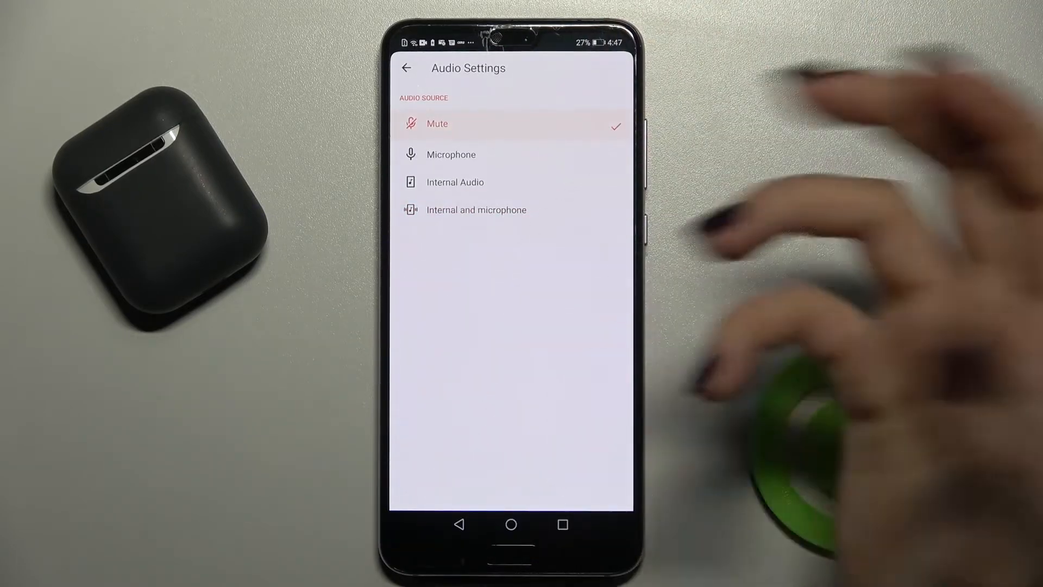